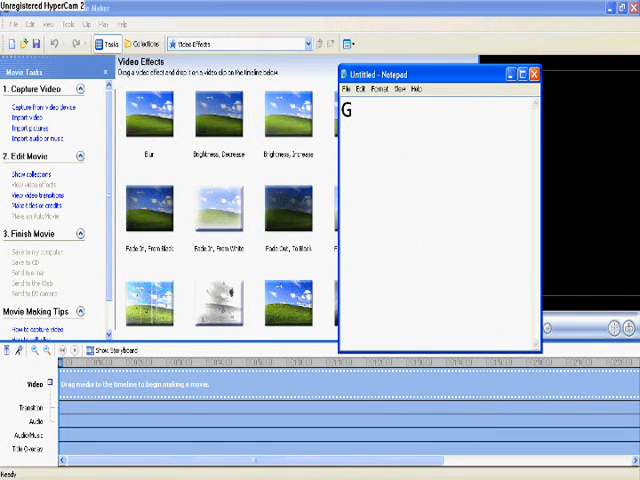
- Type tutorial notes in Notepad: go to Windows Movie Maker, then click make titles or credits
text(o to movie maker)
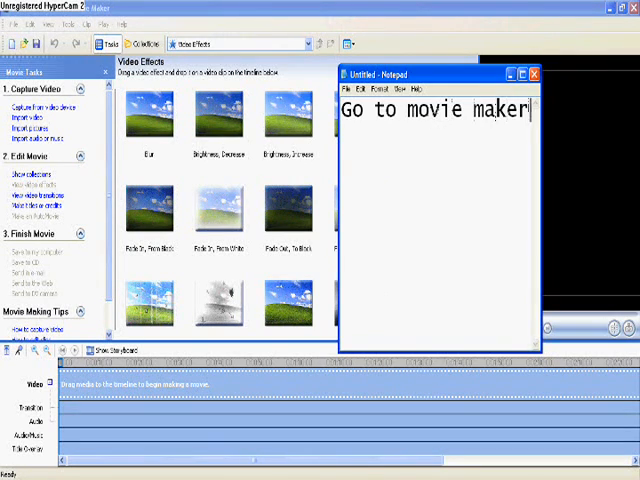
text(()
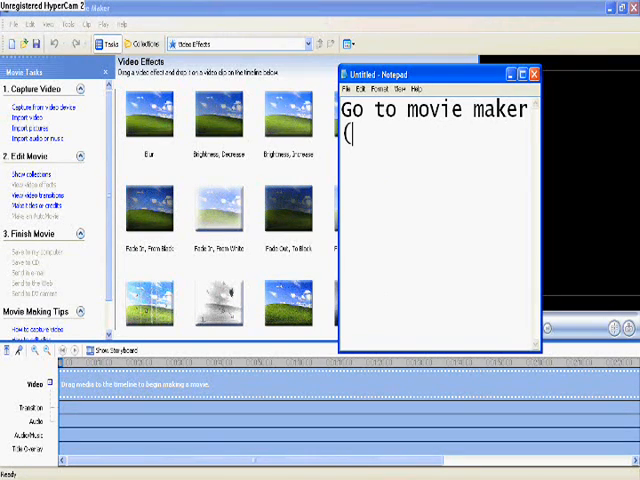
text(window movie)
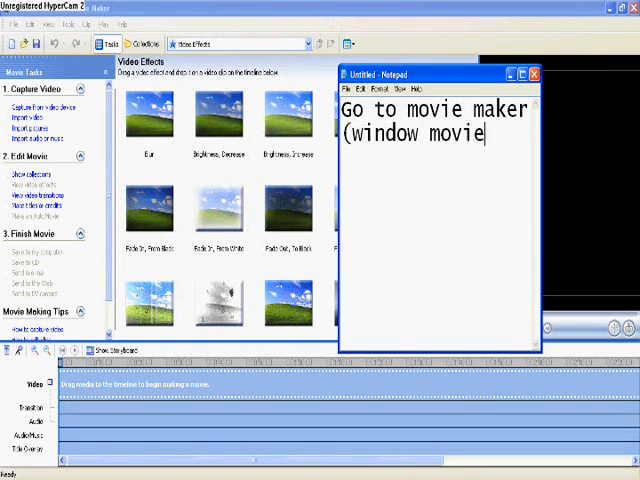
text(maker that is))
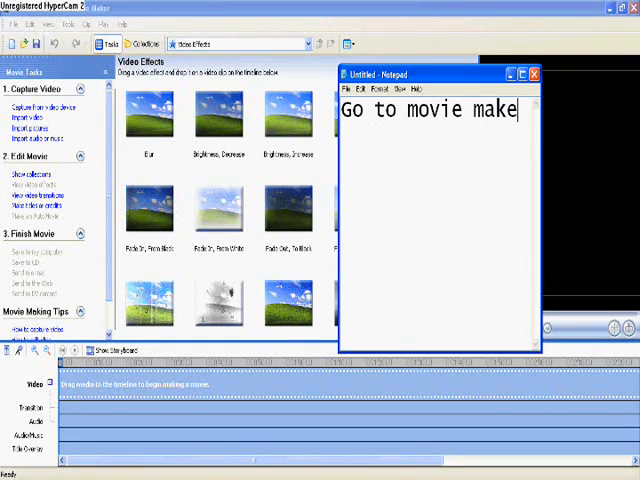
text(Then)
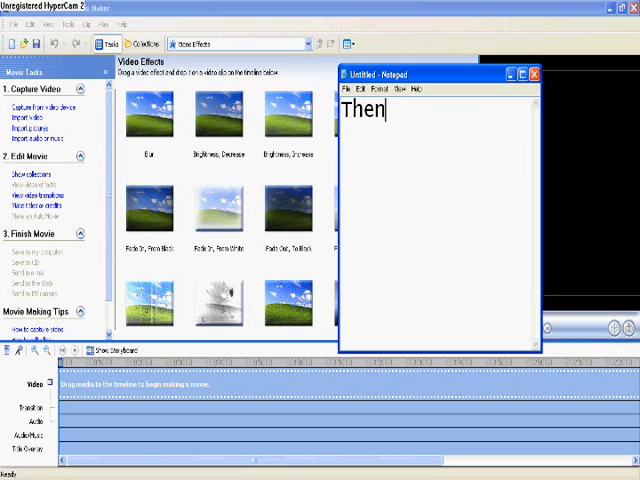
text(click)
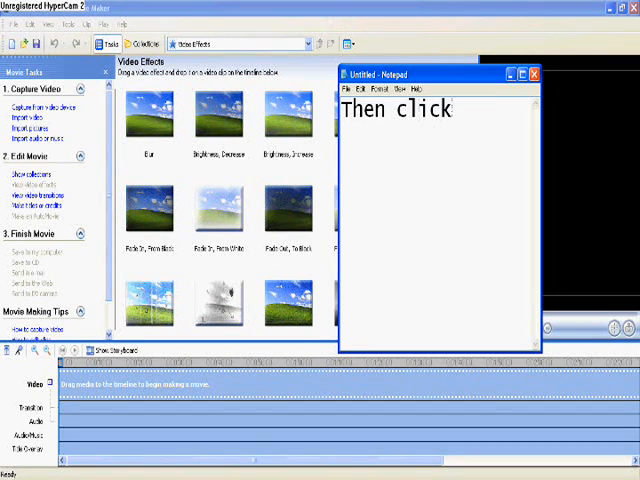
text(make titles)
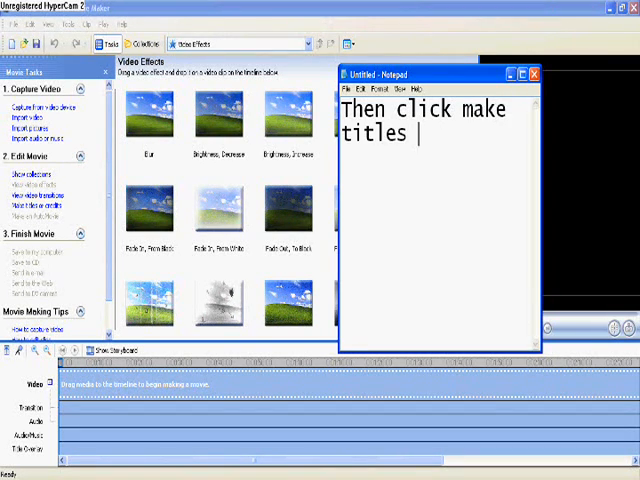
text(or credits)
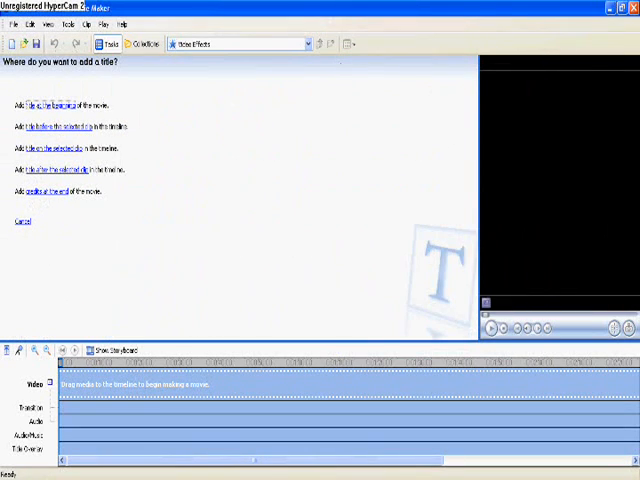
- Note 'click title on the selected clip' in Notepad, then choose that title placement
text(Then click make titles or)
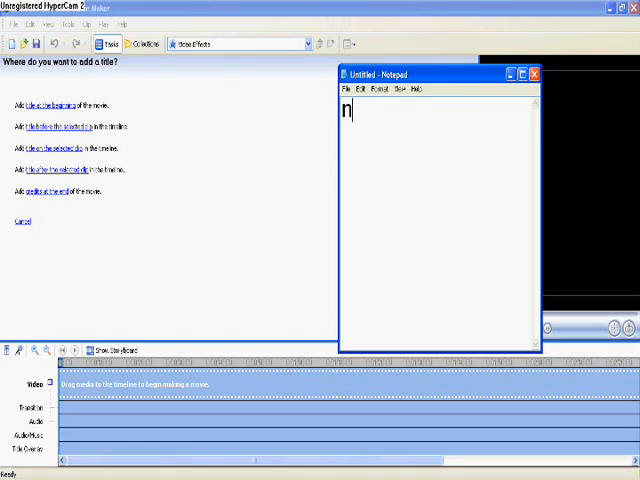
text(ow click)
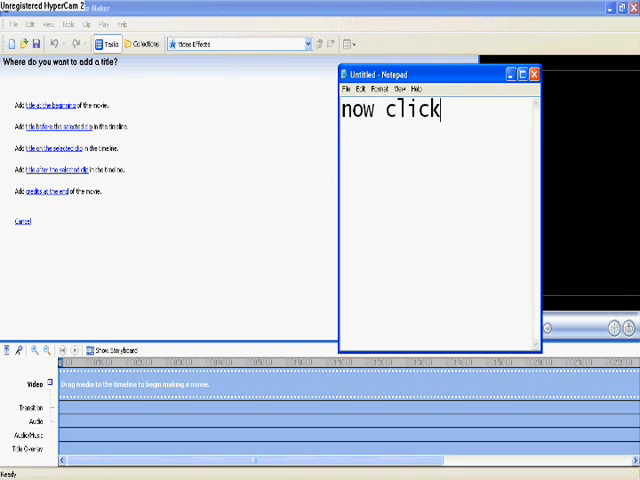
text(title on the)
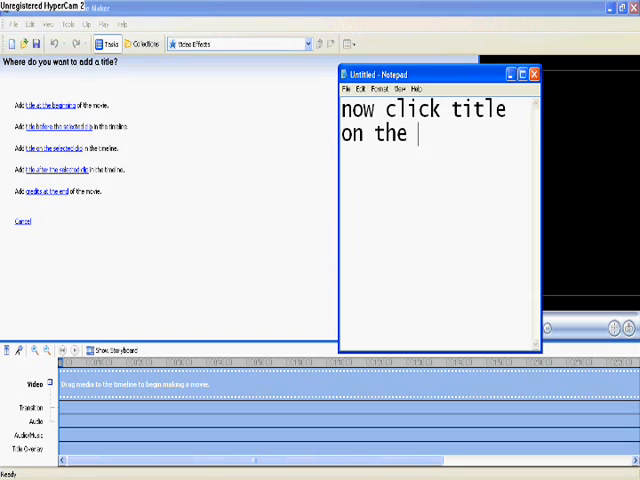
text(selected cl)
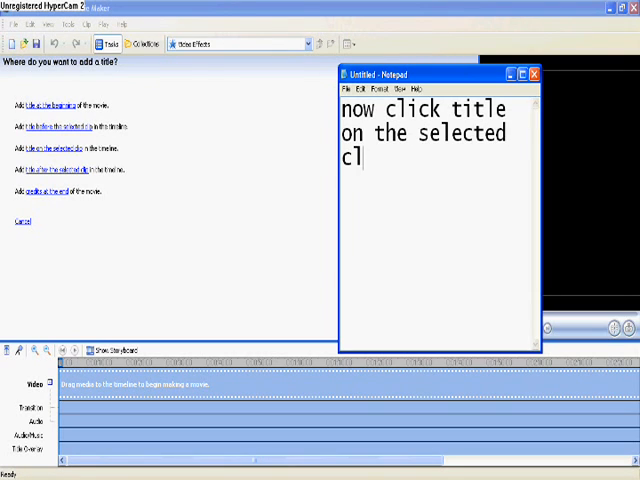
text(ip)
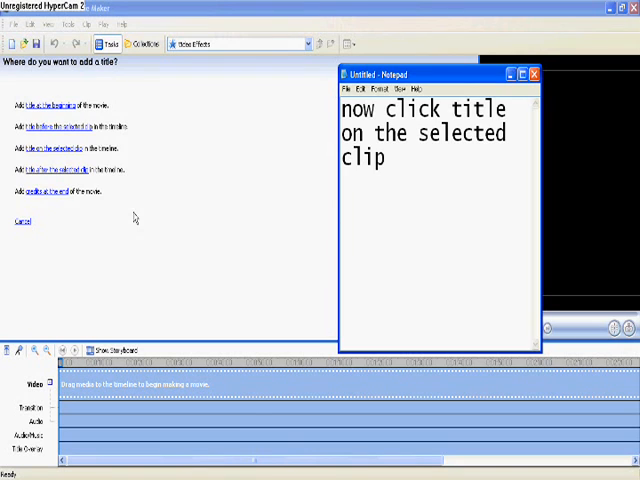
click(48, 126)
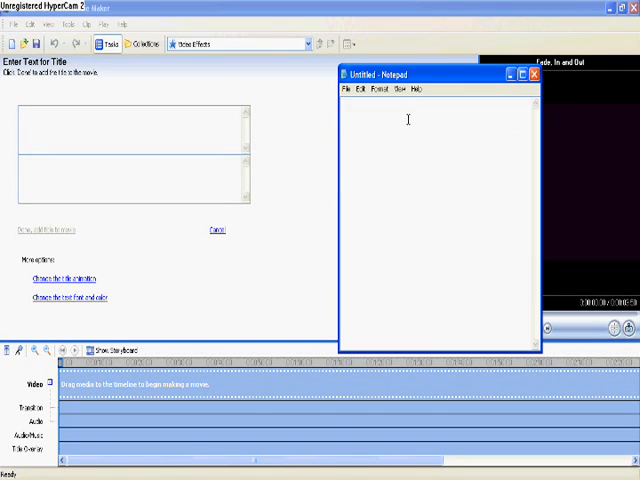
- Type notes about changing the title animation and scrolling until you get Subtitle
text(click title an)
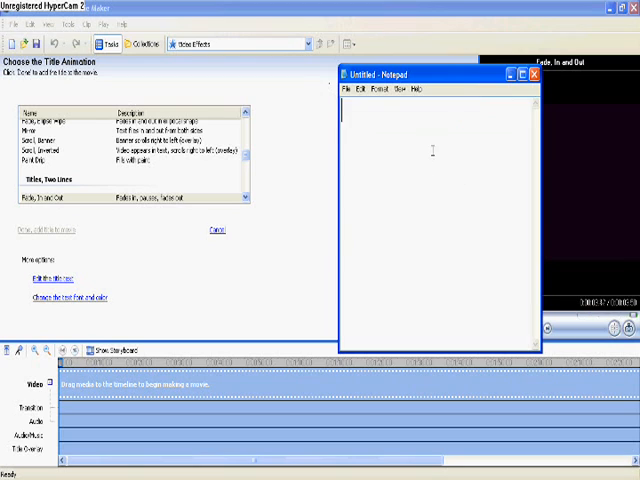
text(scroll)
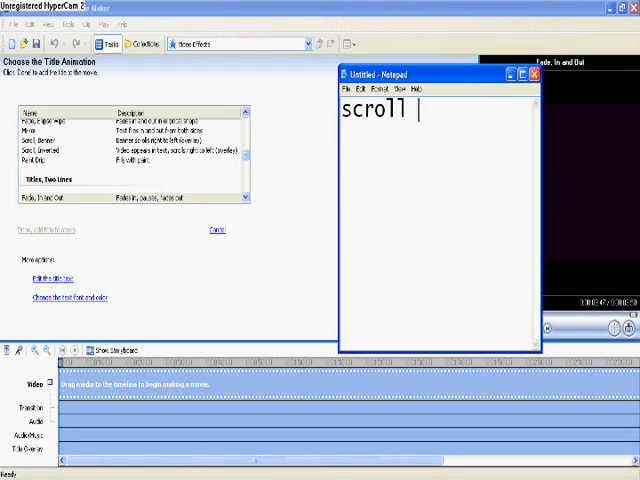
text(up or down untill)
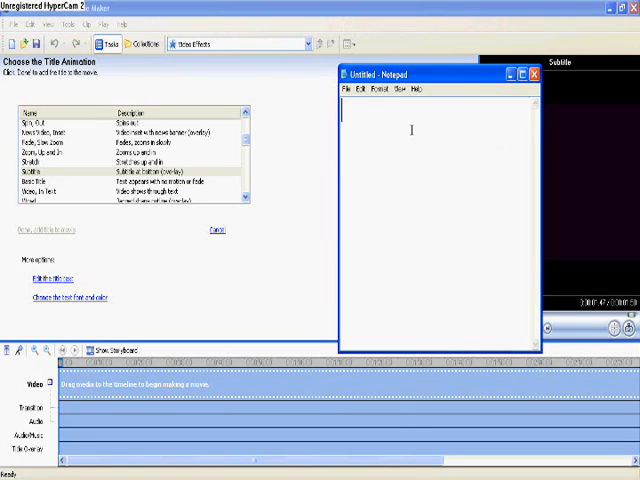
text(you get)
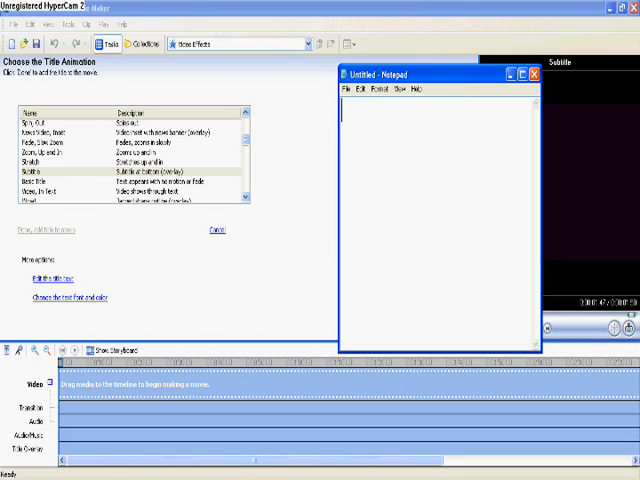
- Note that the sentence color can be changed, then return to the title text page
text(If you want)
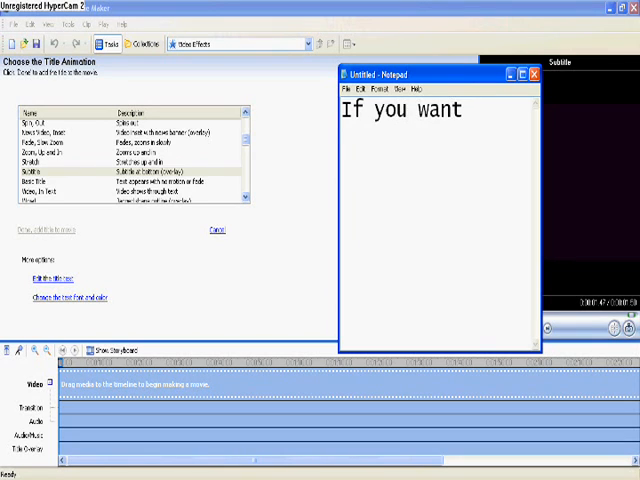
text(you can)
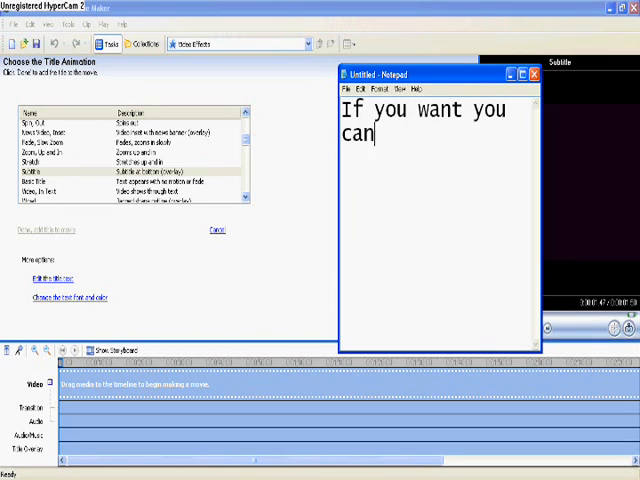
text(change the color of ur)
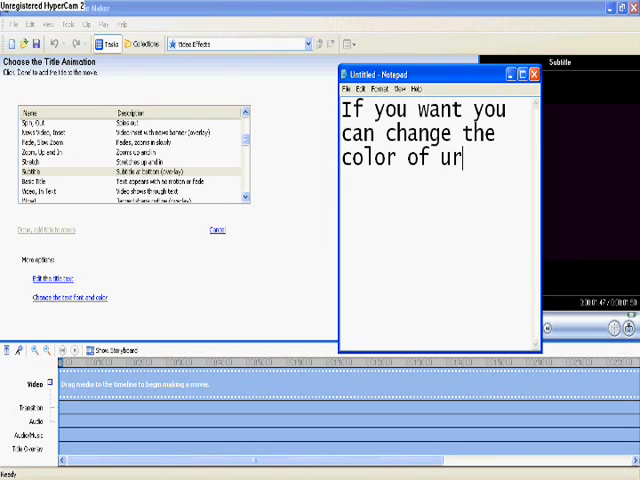
text(your)
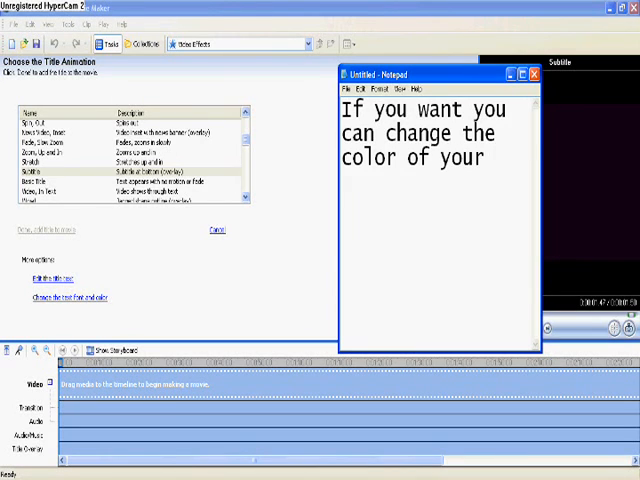
text(sente)
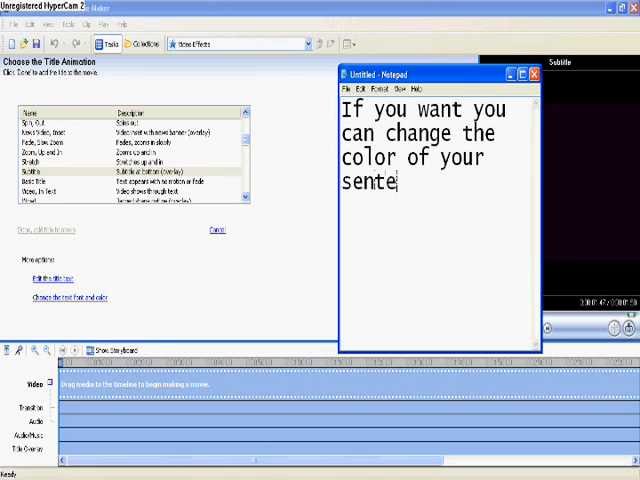
text(c)
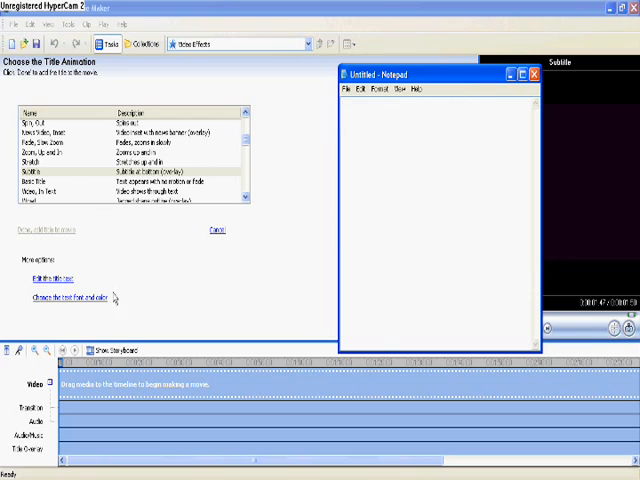
click(62, 296)
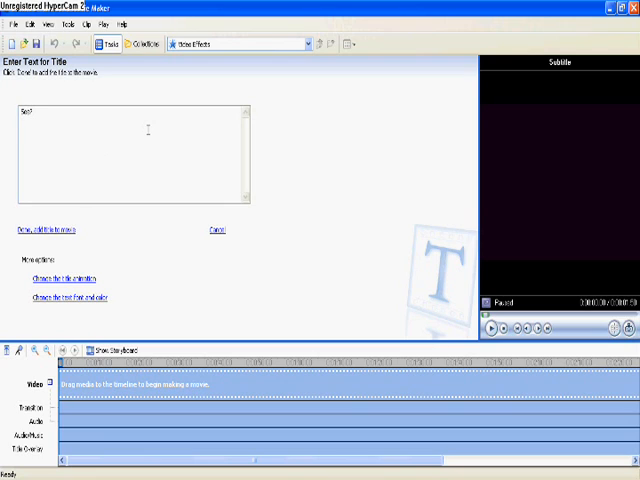
click(494, 330)
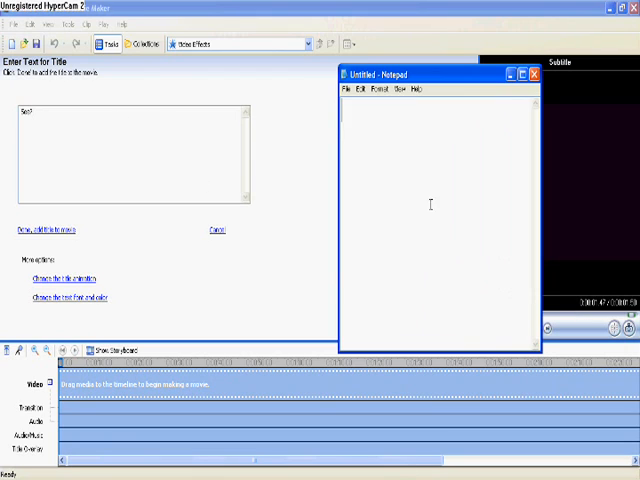
text(Now that work)
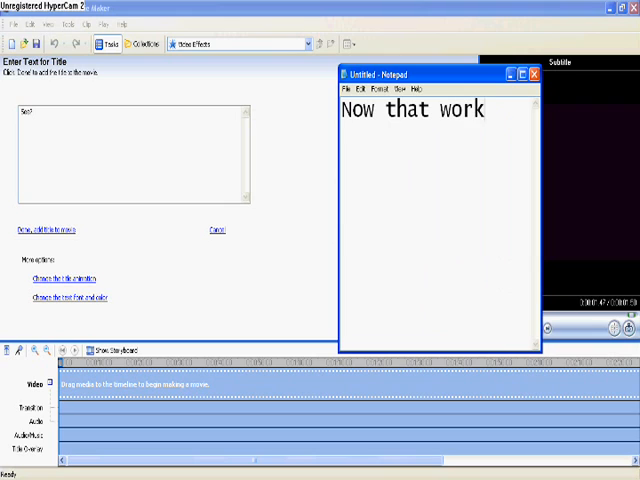
text(s perfect)
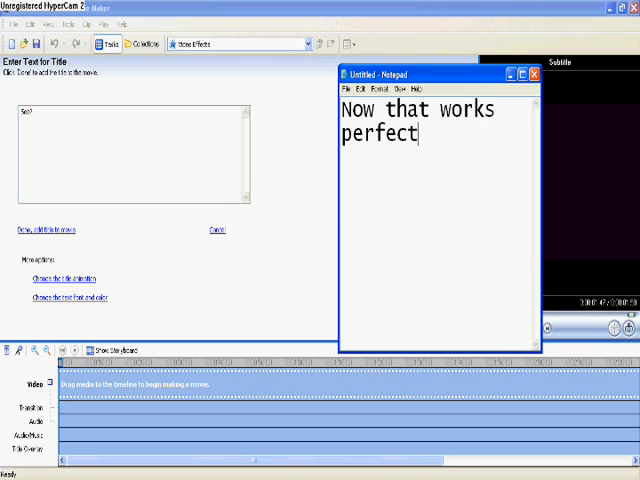
text(ly right?)
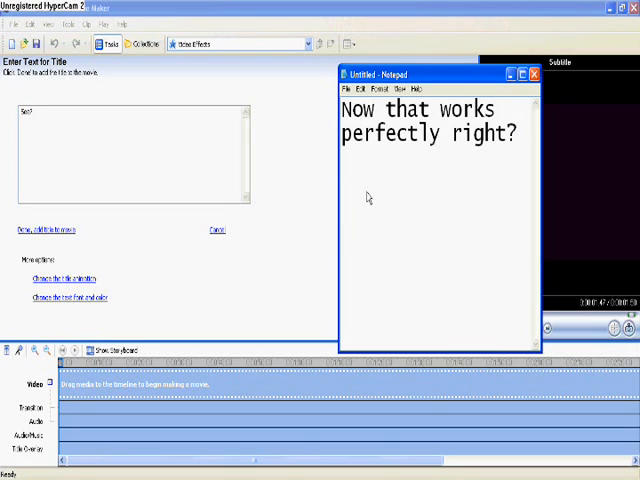